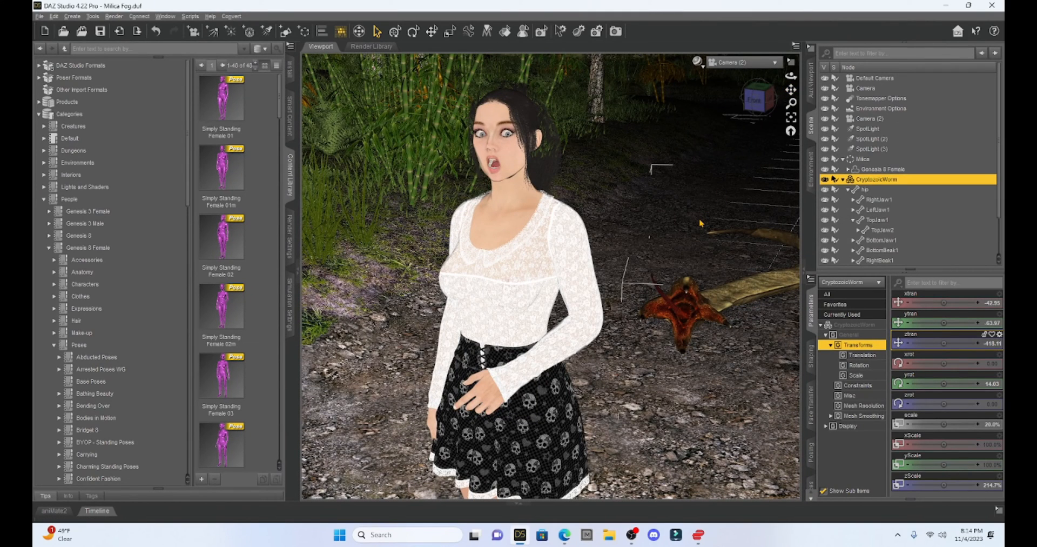
mouse_move(539, 153)
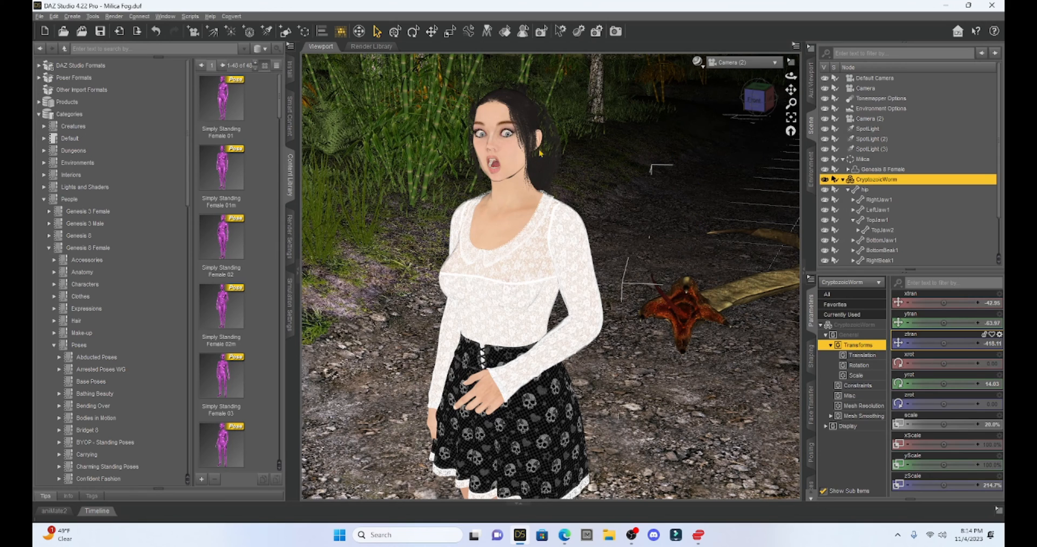
mouse_move(712, 167)
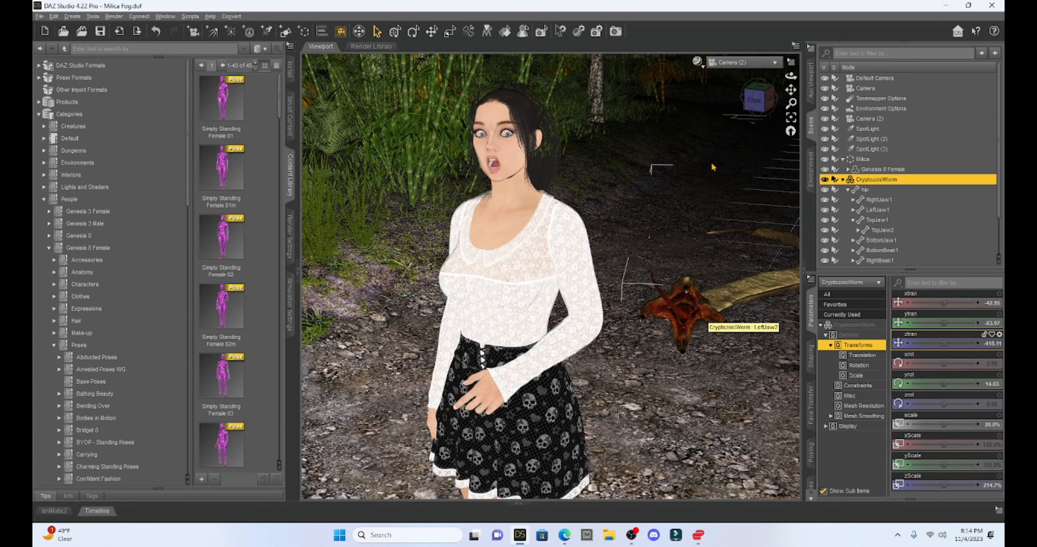
Set the viewport DrawStyle to NVIDIA Iray
click(695, 61)
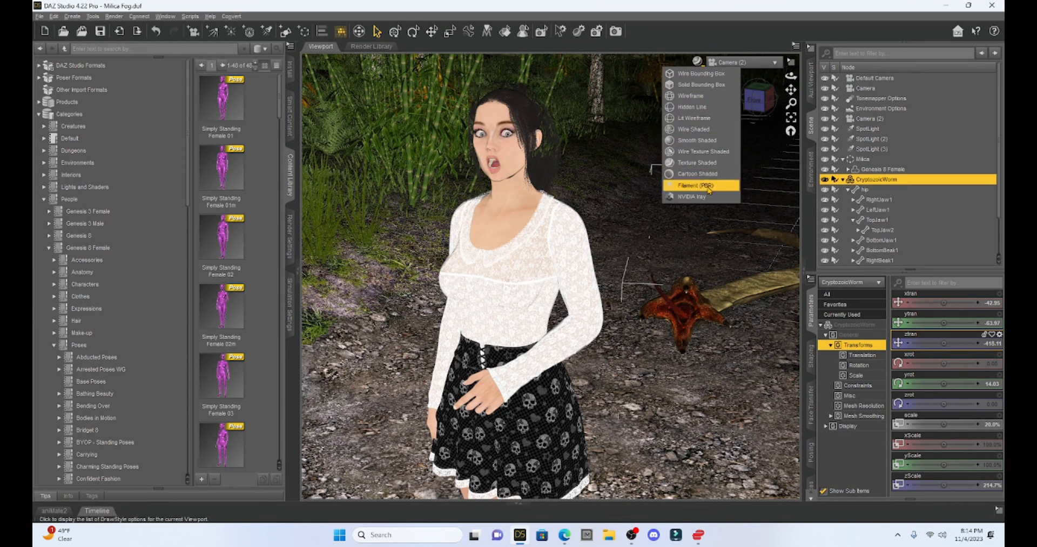
click(693, 185)
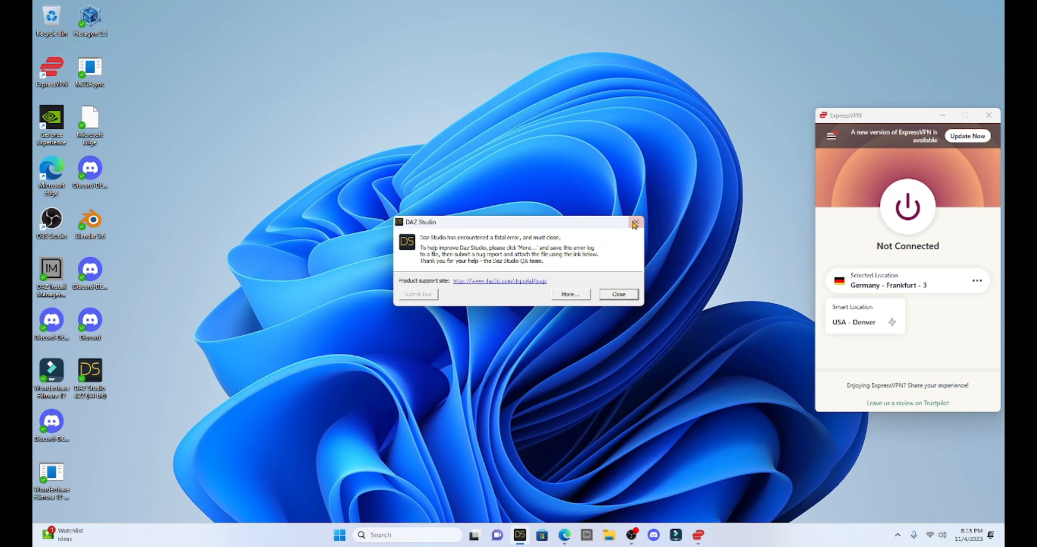
mouse_move(466, 226)
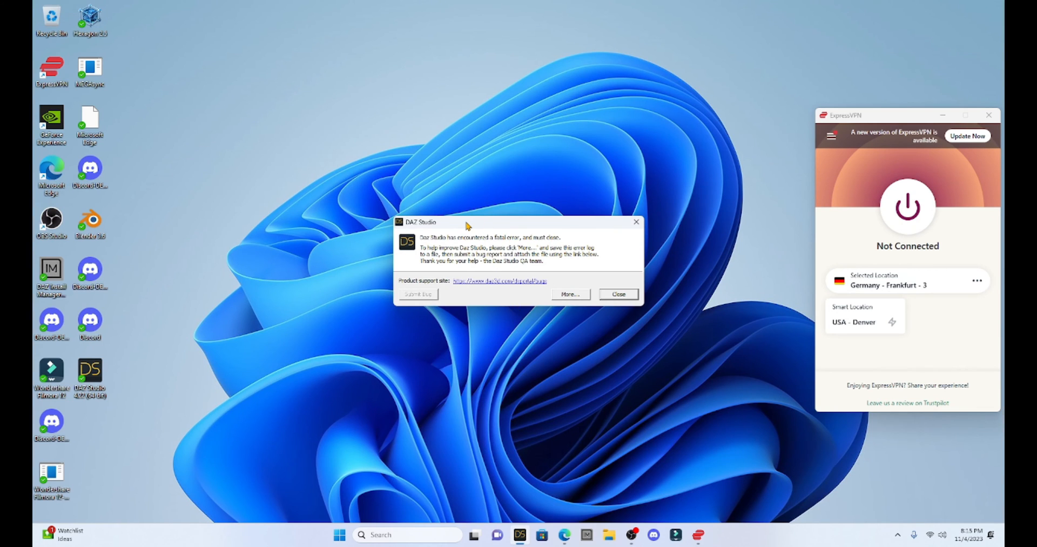
mouse_move(471, 243)
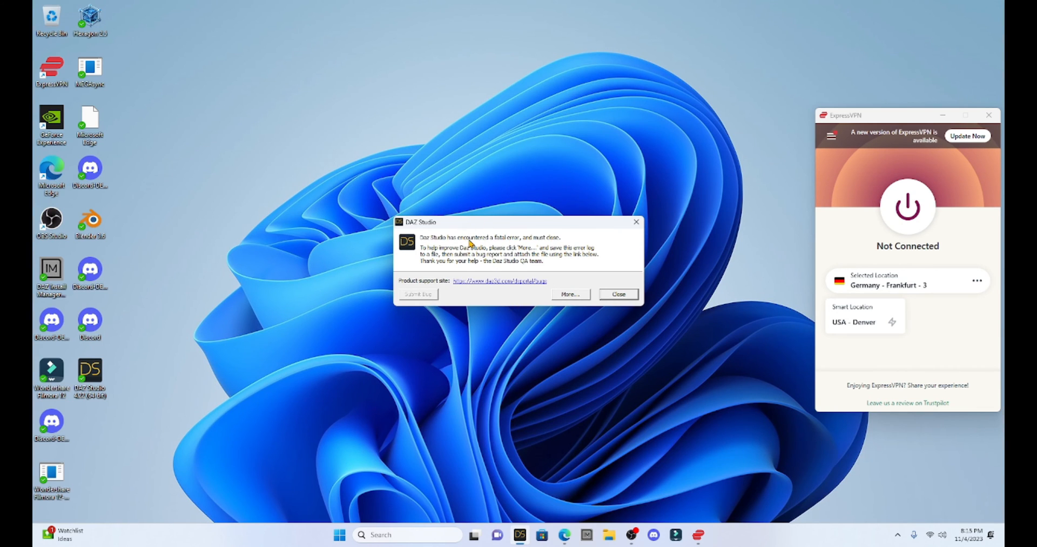
mouse_move(562, 303)
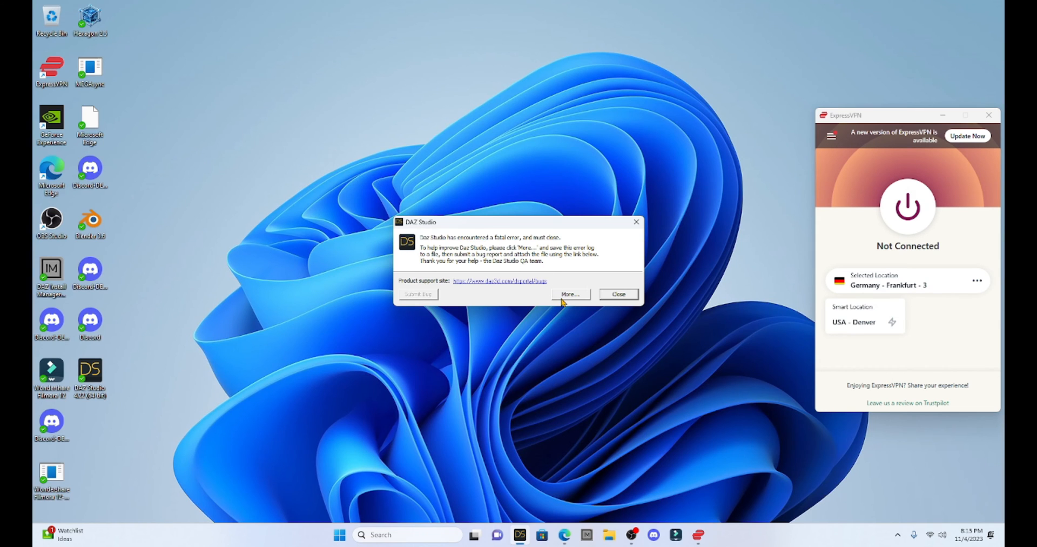
Show the Iray access-violation exception details, then close the crash report
click(569, 294)
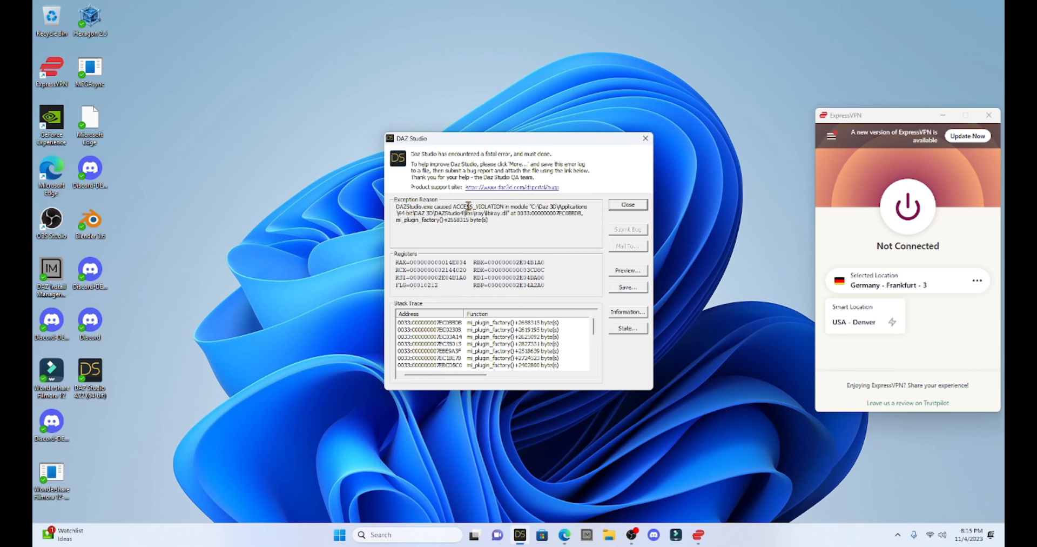
mouse_move(568, 154)
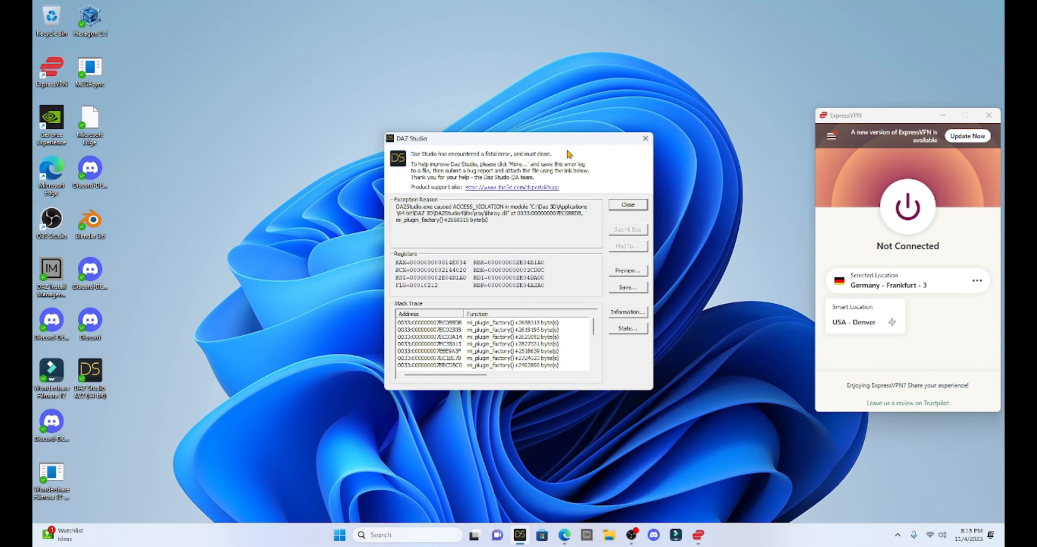
mouse_move(644, 139)
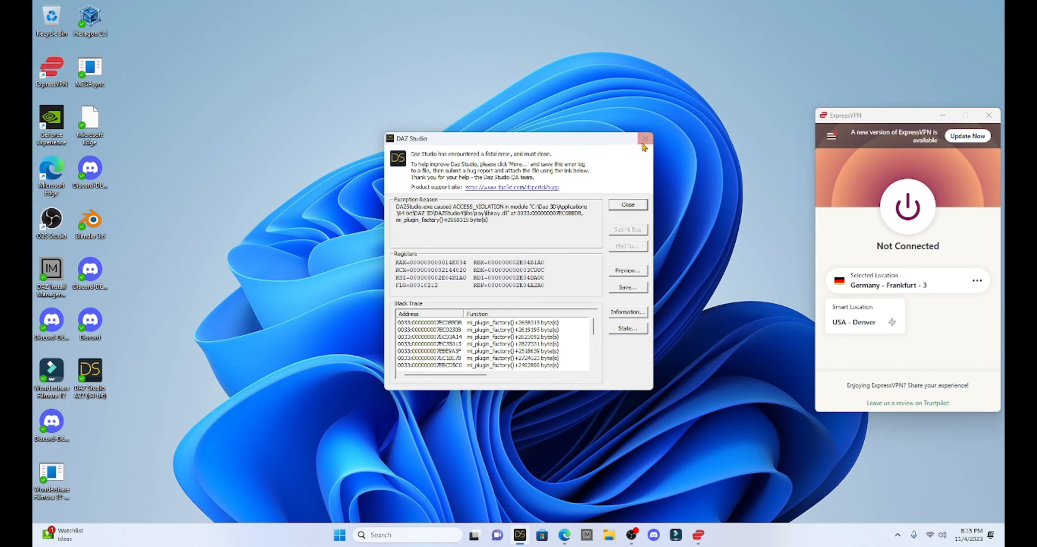
click(646, 138)
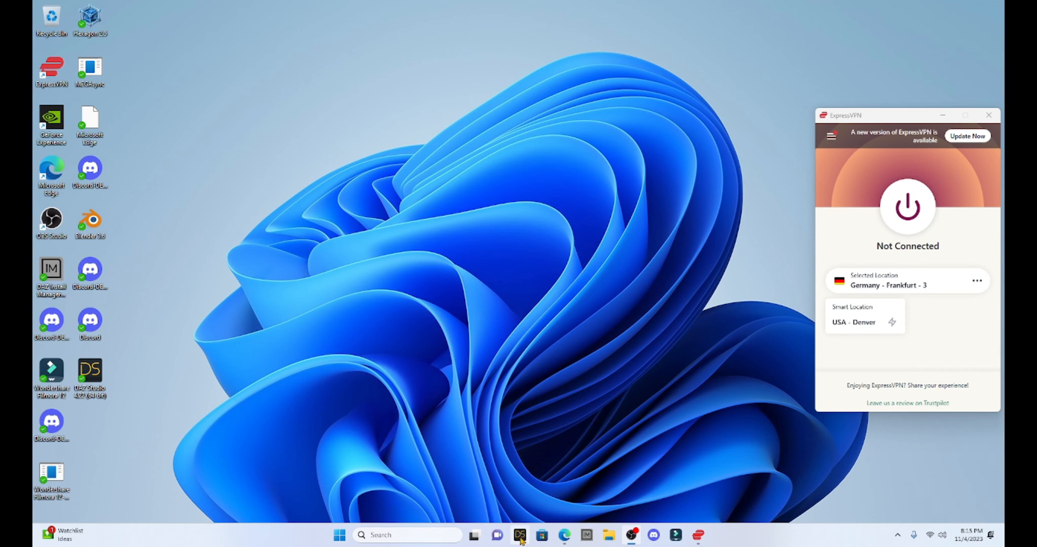
Relaunch DAZ Studio from the taskbar and reopen Milica Fog.duf
click(520, 534)
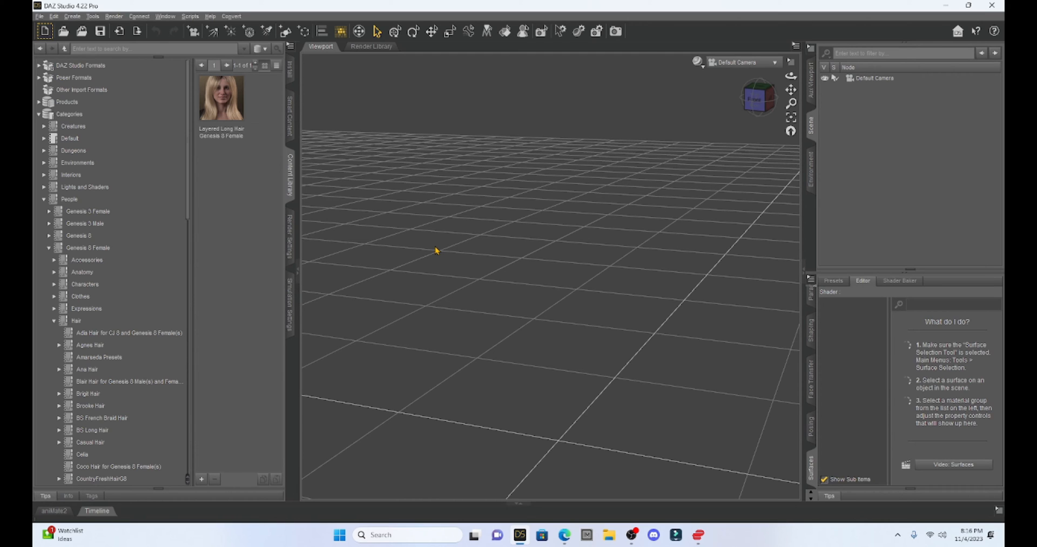
click(44, 31)
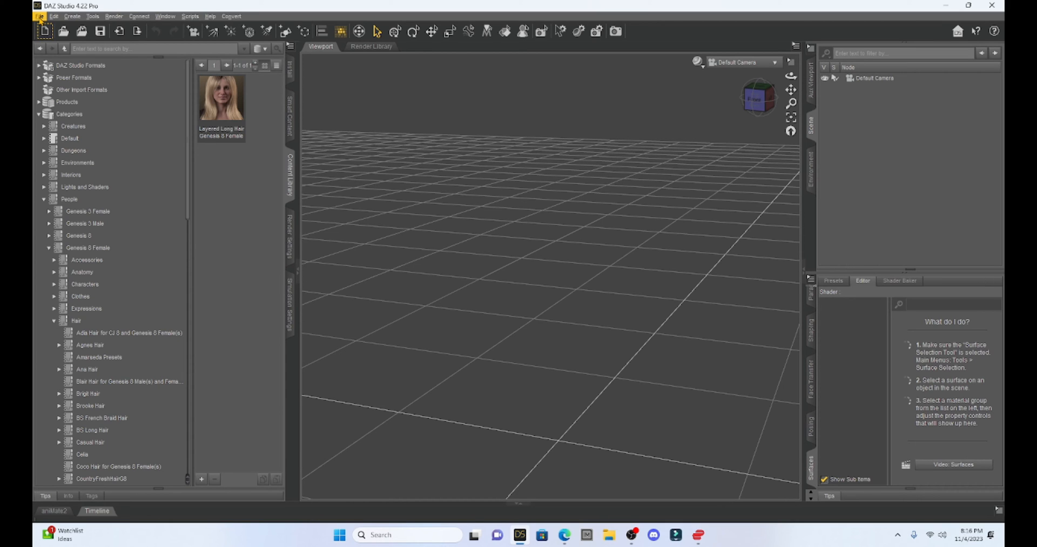
click(42, 16)
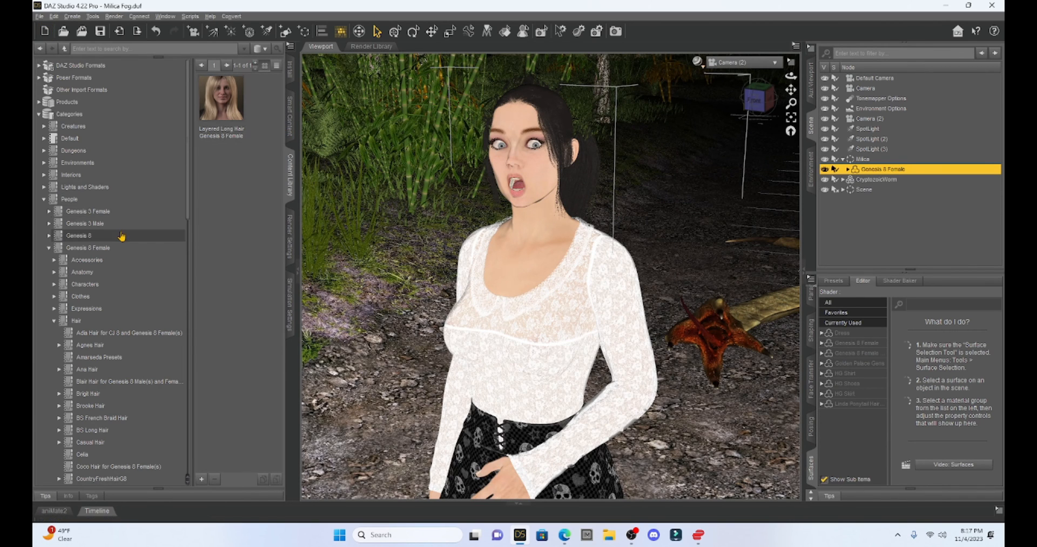
Browse OOT 2021-06, Layered Winter Style and 2021-14 hair, ending on OOT 2021-05 Hair
scroll(down, 3)
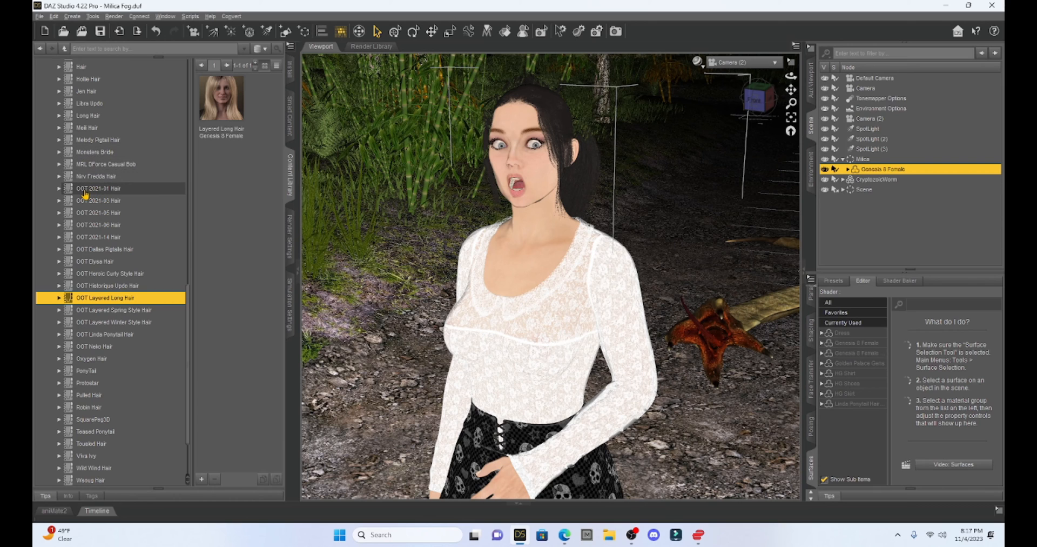
click(97, 188)
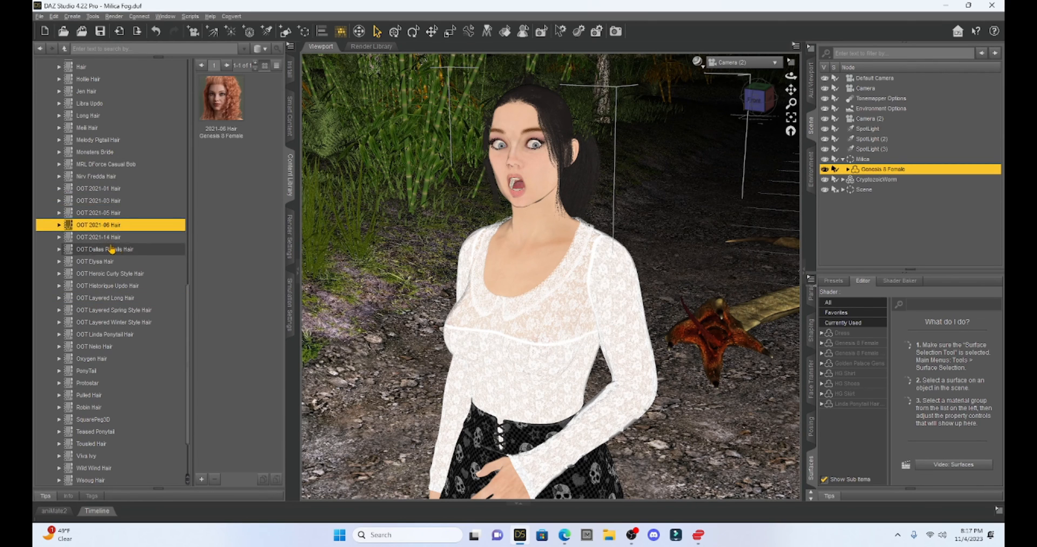
click(113, 322)
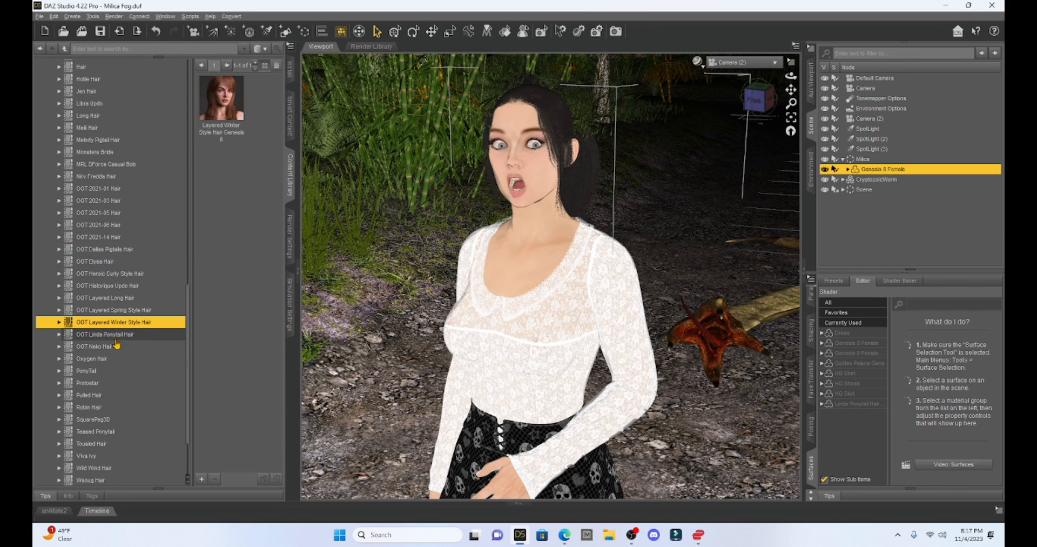
click(100, 236)
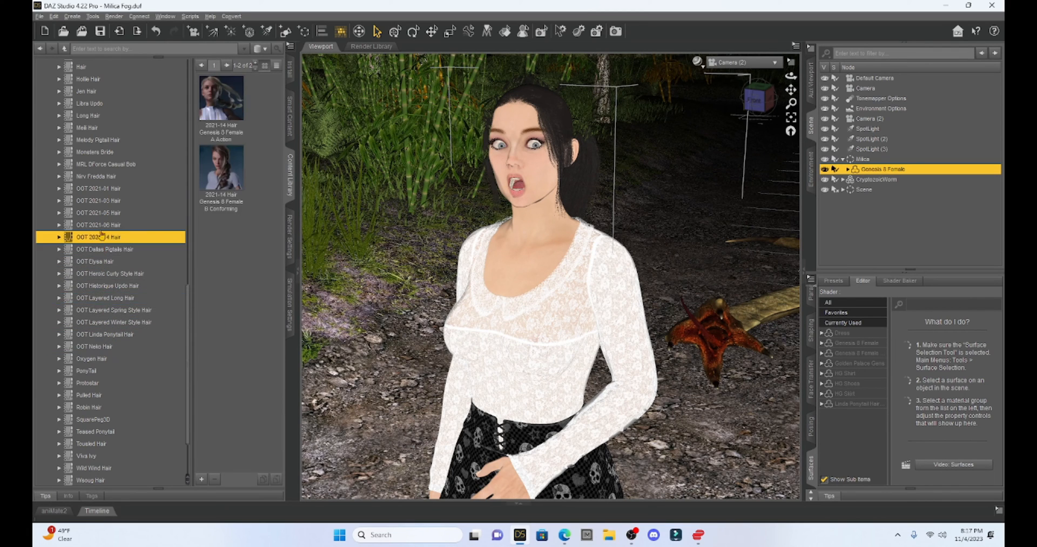
click(100, 212)
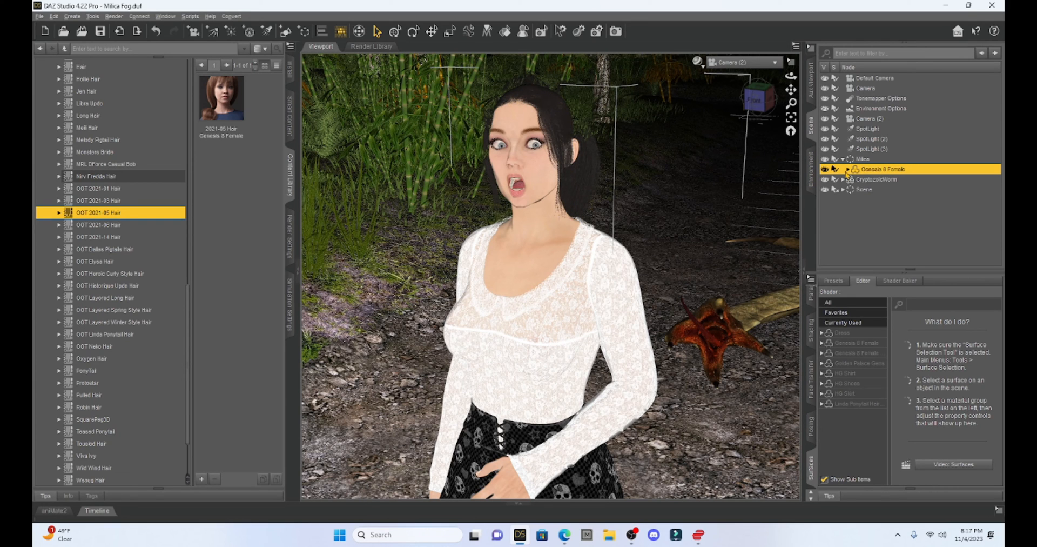
Expand Genesis 8 Female and select Linda Ponytail Hair Genesis 8 Female
click(847, 169)
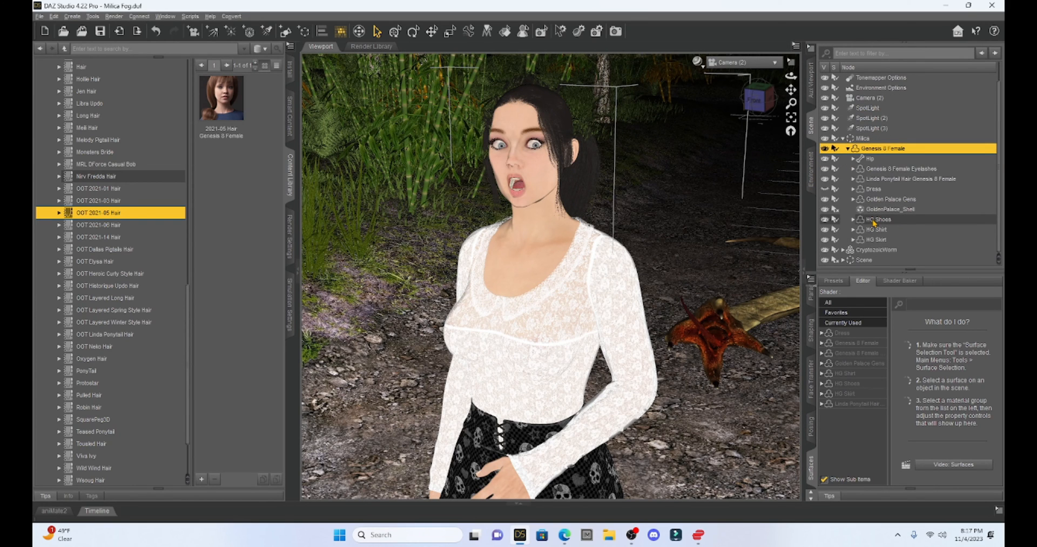
click(913, 179)
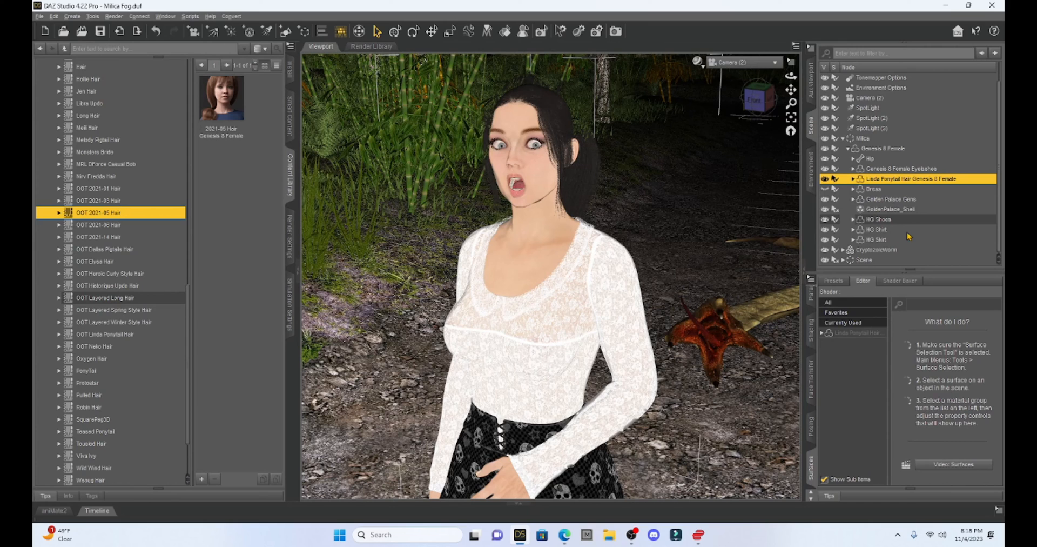
mouse_move(914, 235)
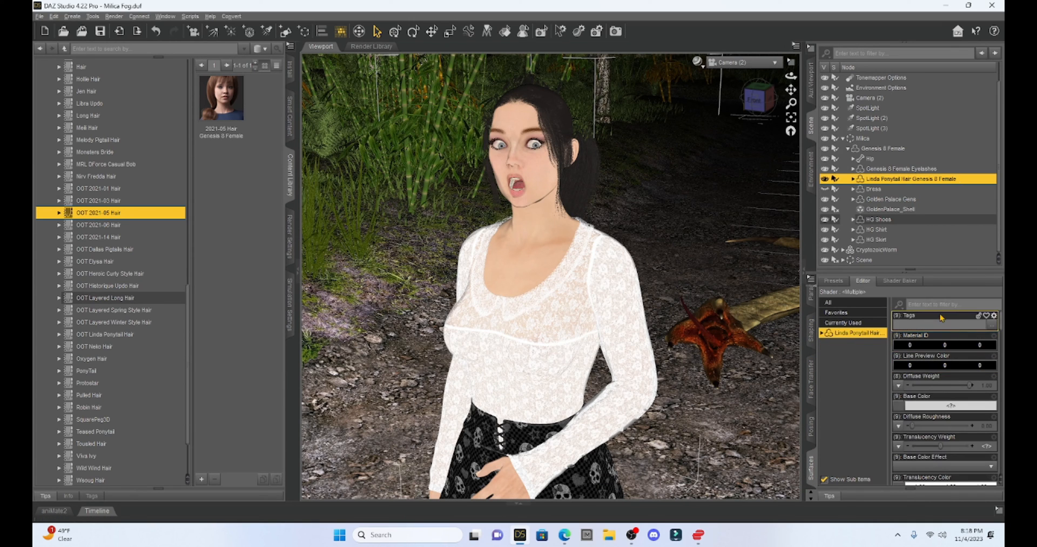
Filter the ponytail hair's Surfaces pane with 'trans'
click(938, 304)
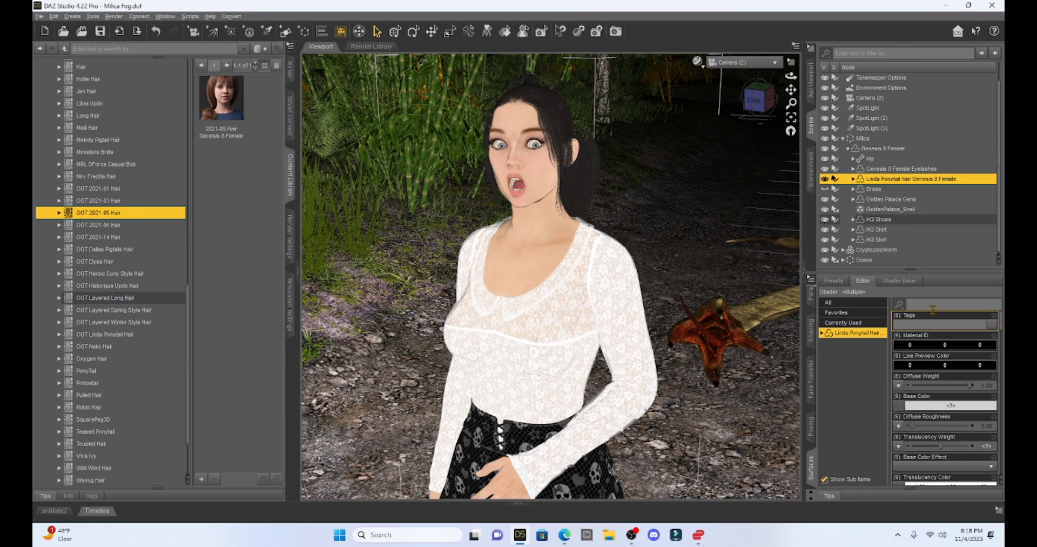
text(t)
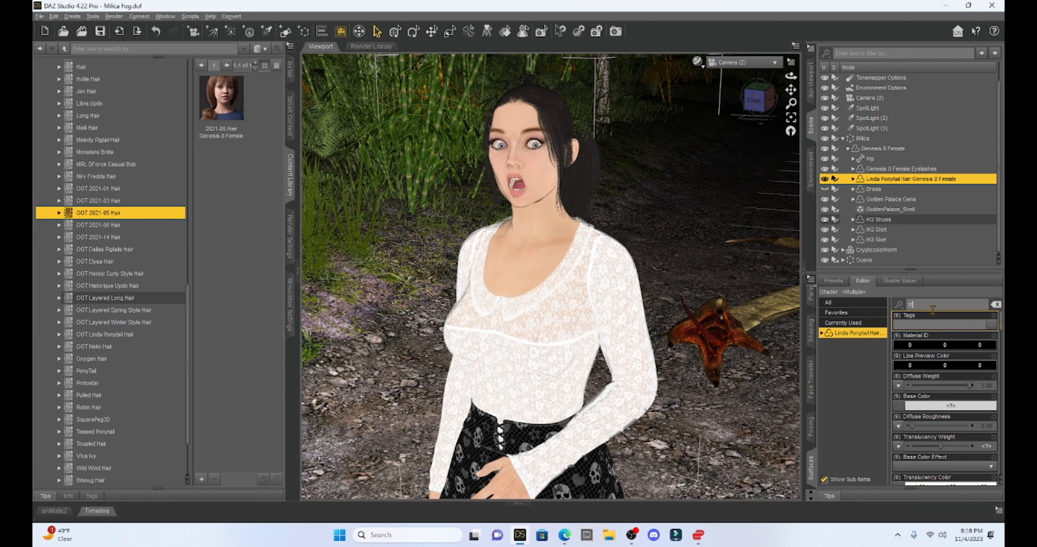
text(rans)
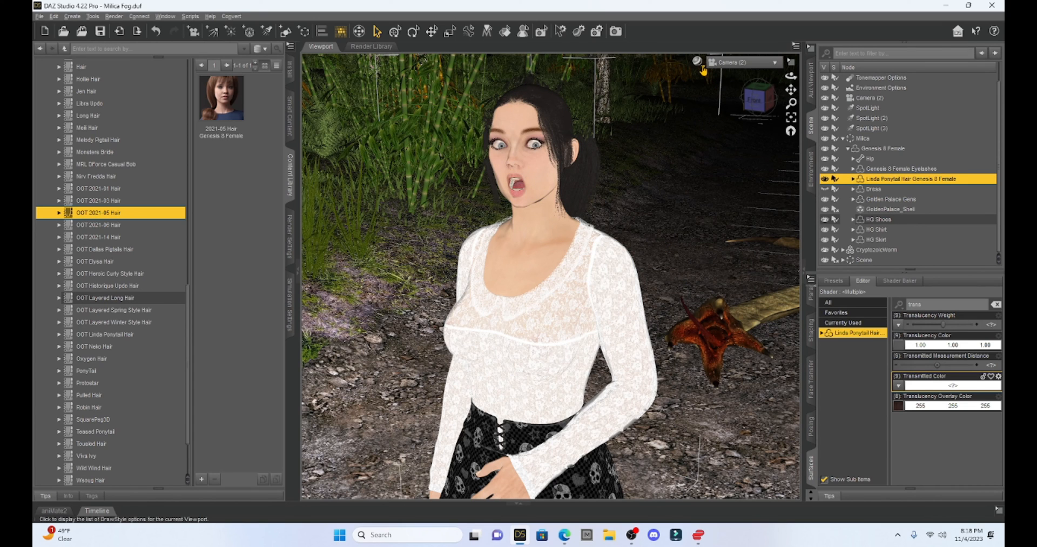
Switch the viewport DrawStyle to NVIDIA Iray again
click(695, 61)
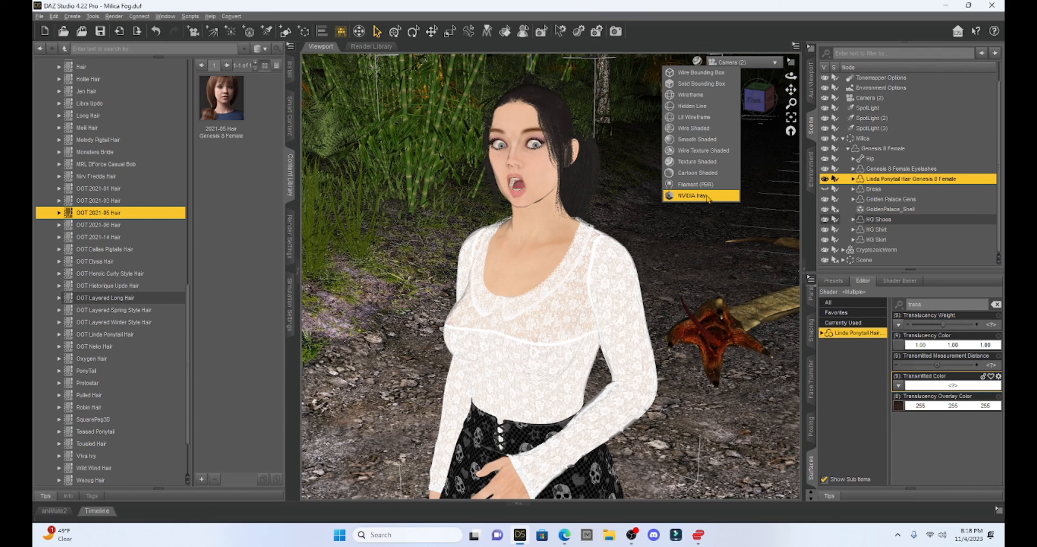
click(693, 196)
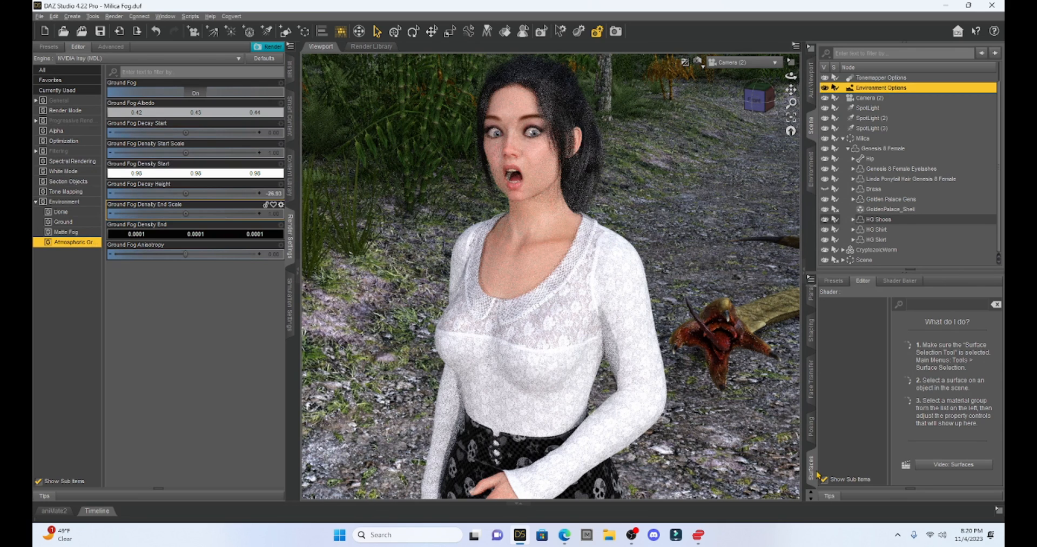
mouse_move(816, 477)
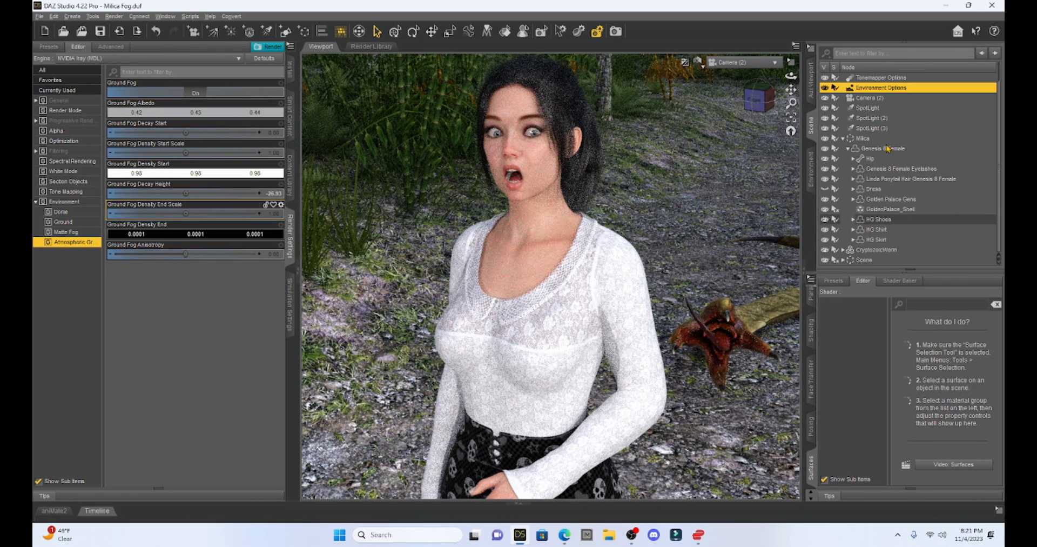
Reselect Linda Ponytail Hair Genesis 8 Female to show its filtered Transmitted Color
click(910, 178)
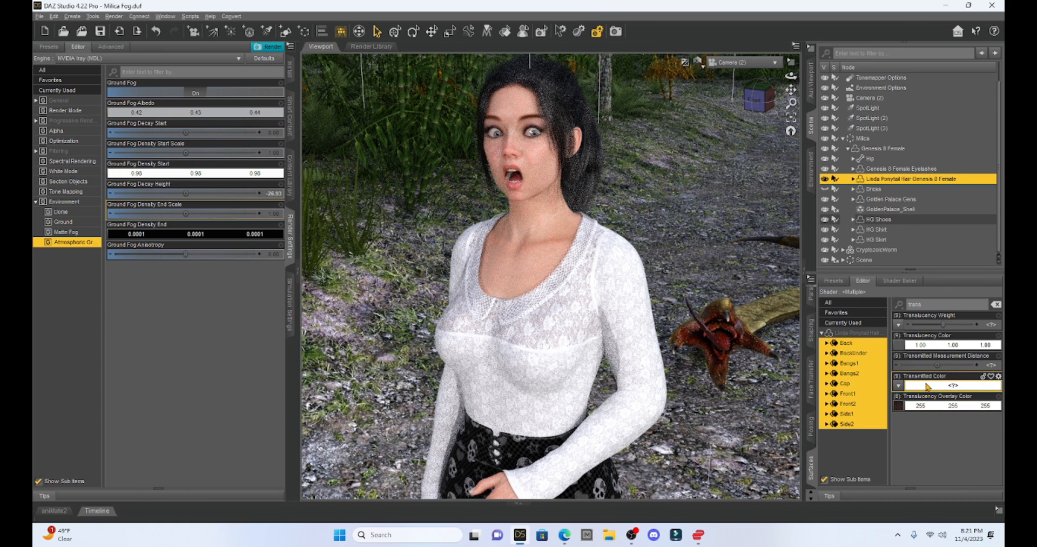